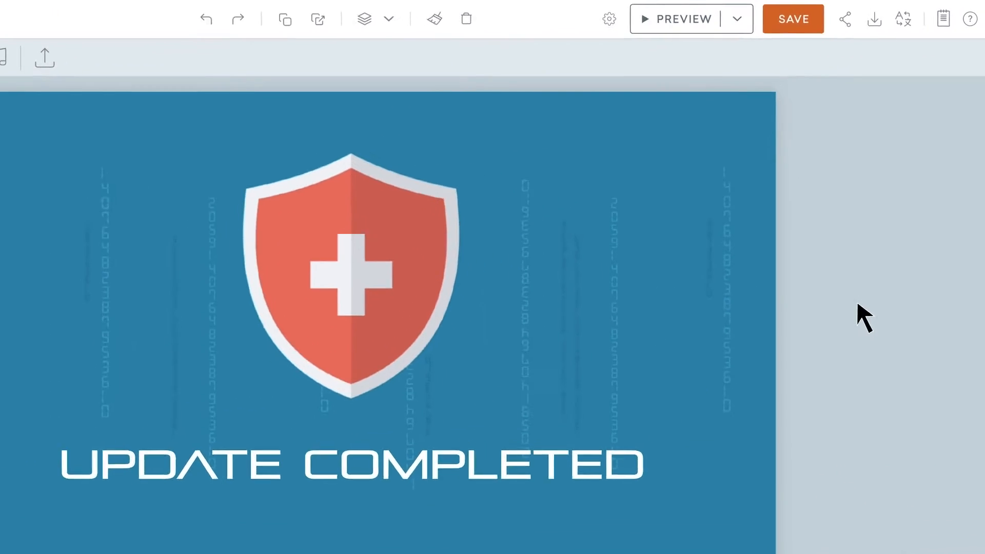
Step: Upload Infozorb Security Guidelines.xlsx from Downloads as the video's replacement text
click(872, 19)
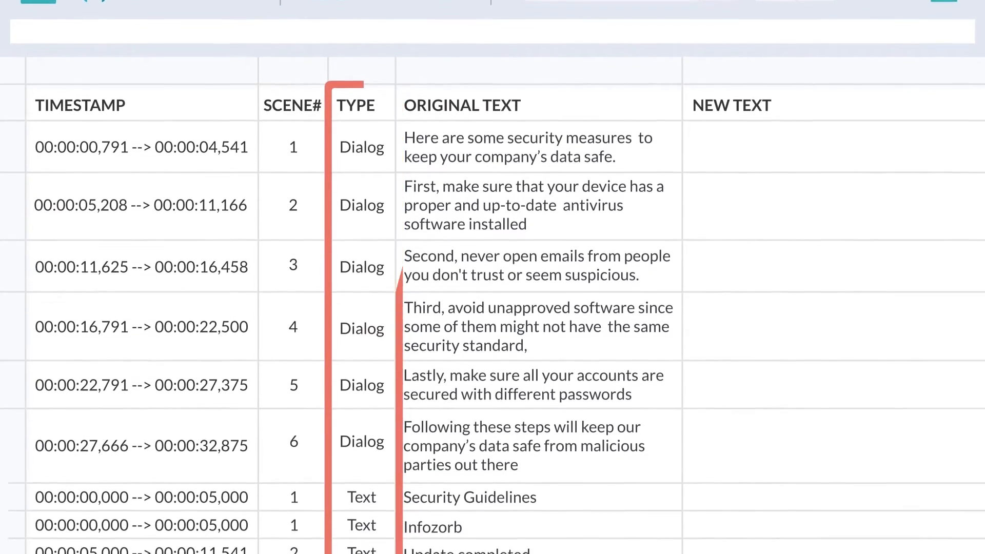
scroll(down, 3)
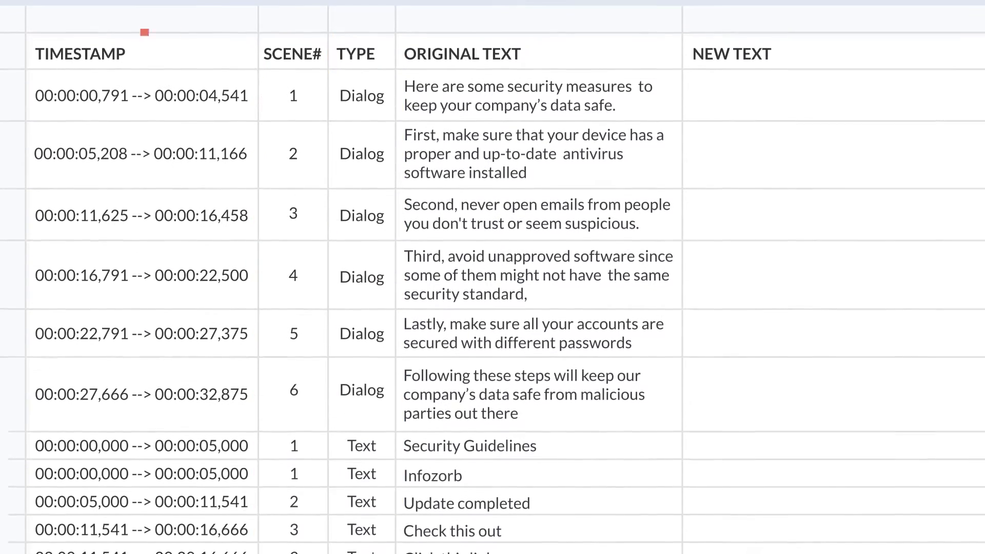
scroll(down, 3)
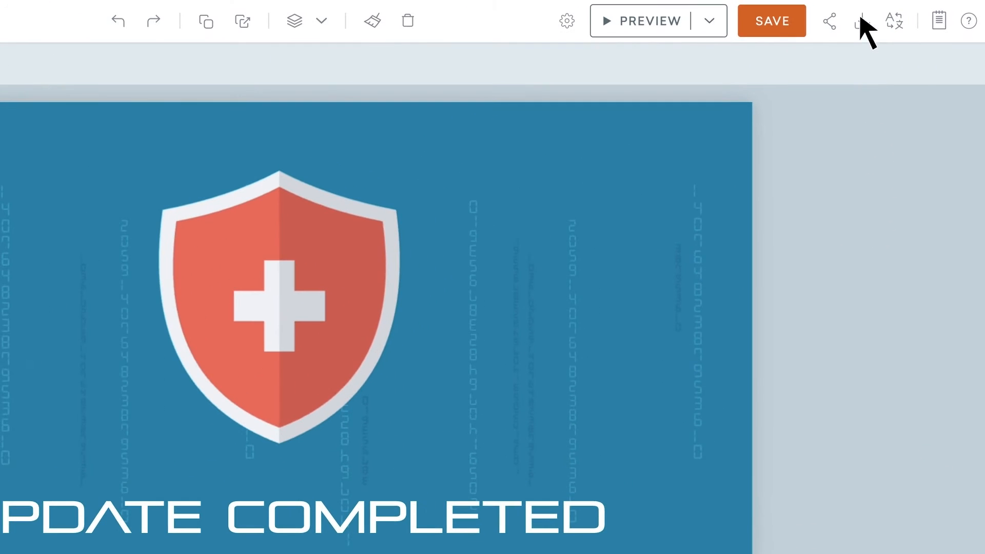
click(862, 20)
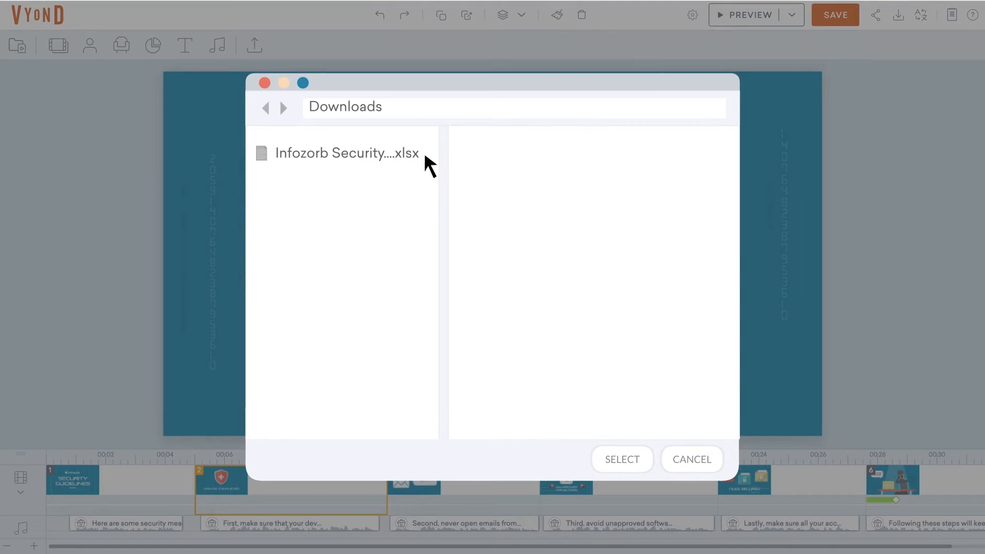
click(346, 152)
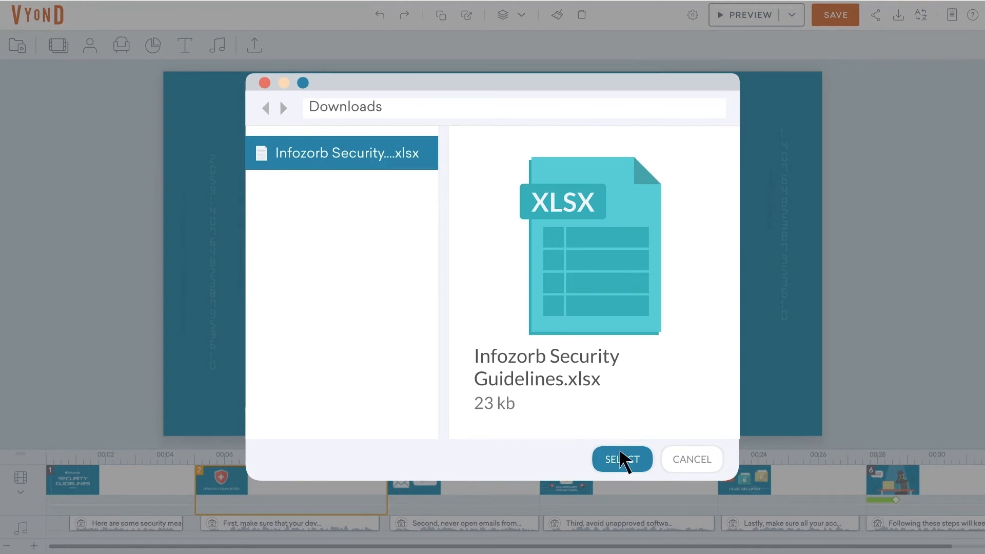
click(621, 459)
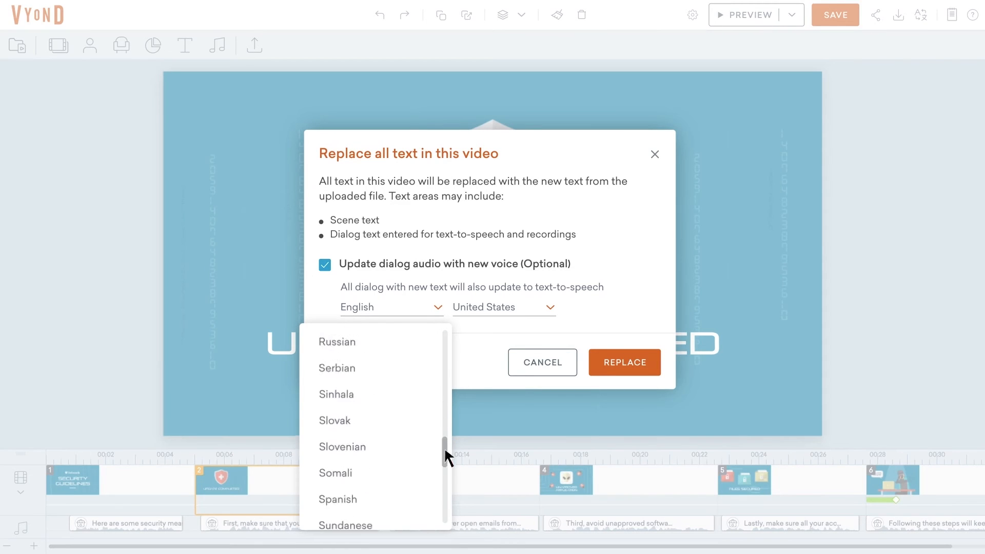
Step: Replace all text with the file's Spanish, set the voice to Spanish (Spain), and check scene two
click(338, 498)
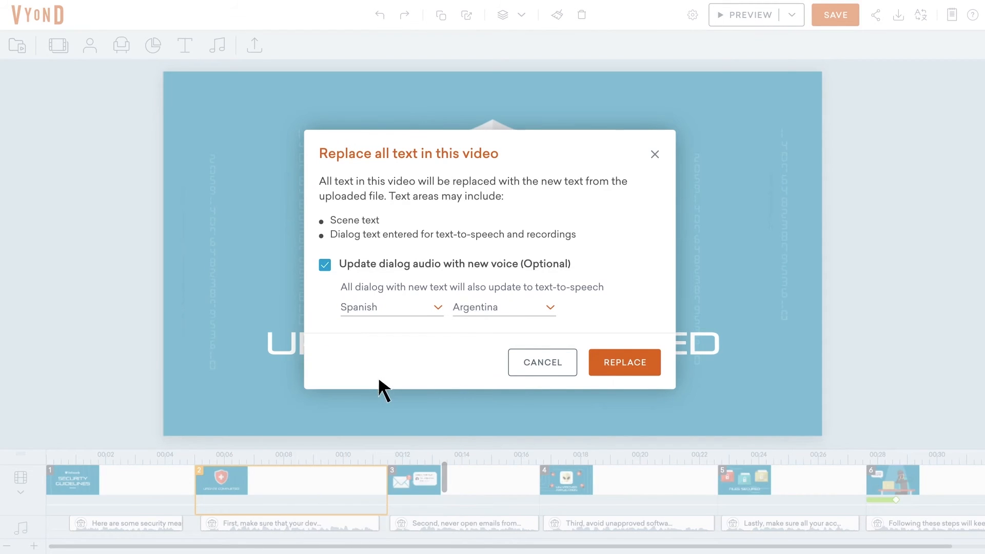
click(503, 307)
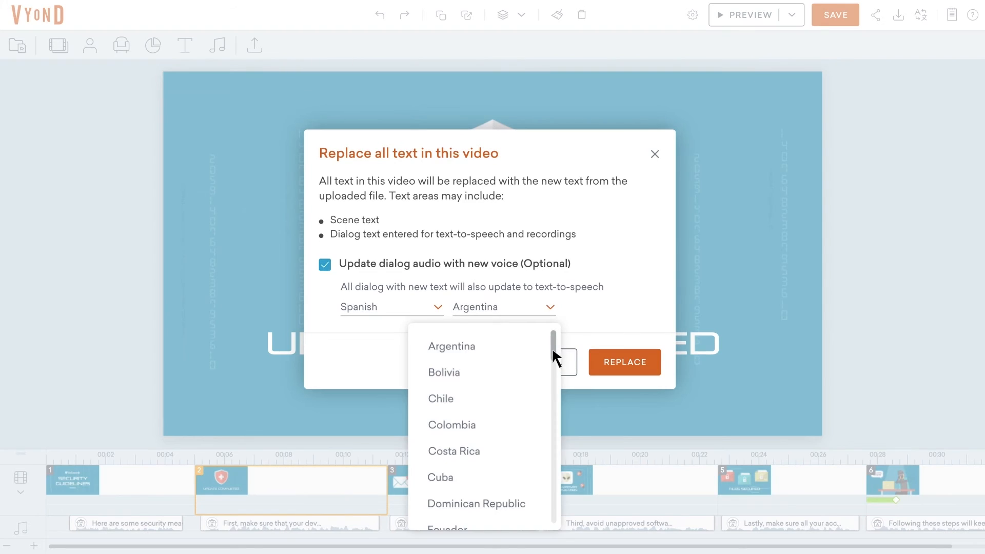
scroll(down, 3)
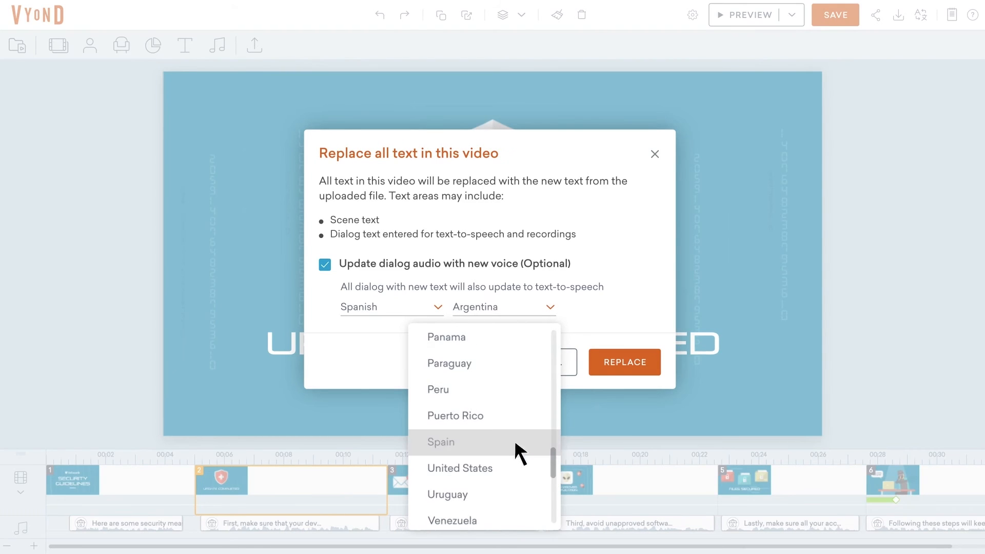
click(440, 442)
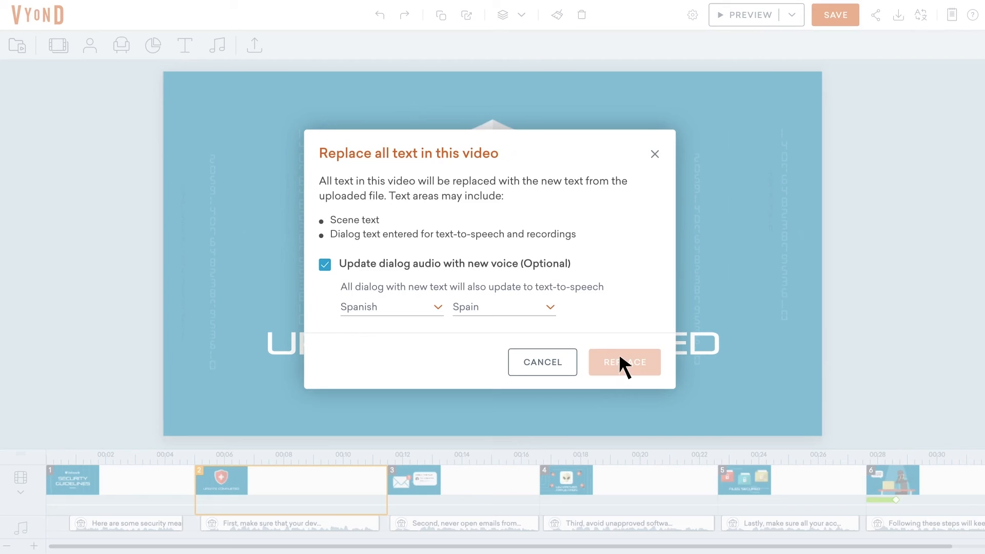
click(625, 361)
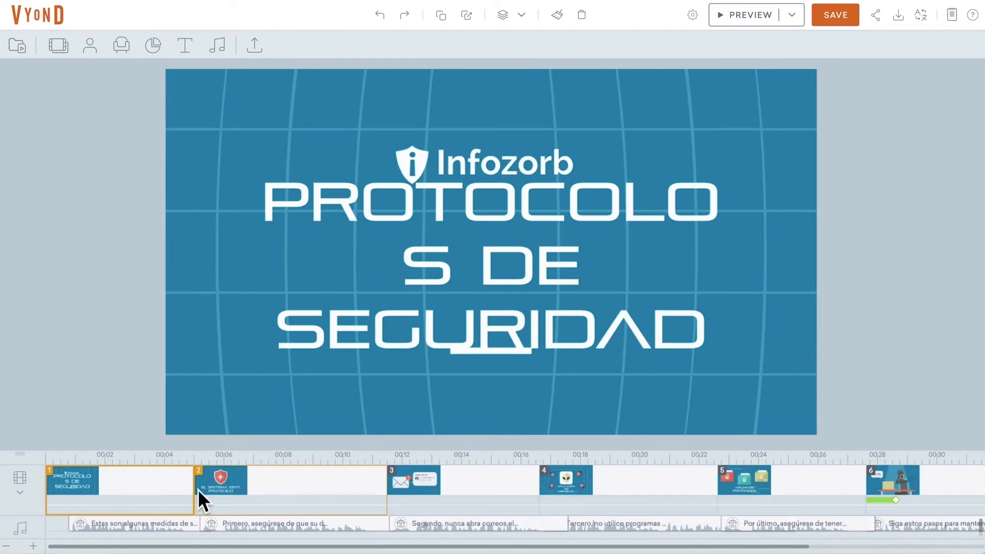
click(749, 15)
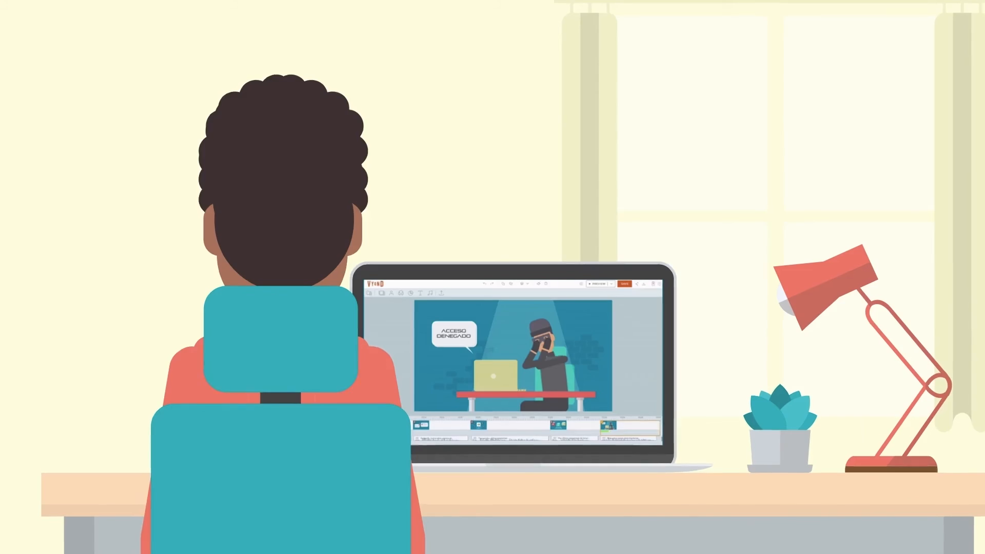